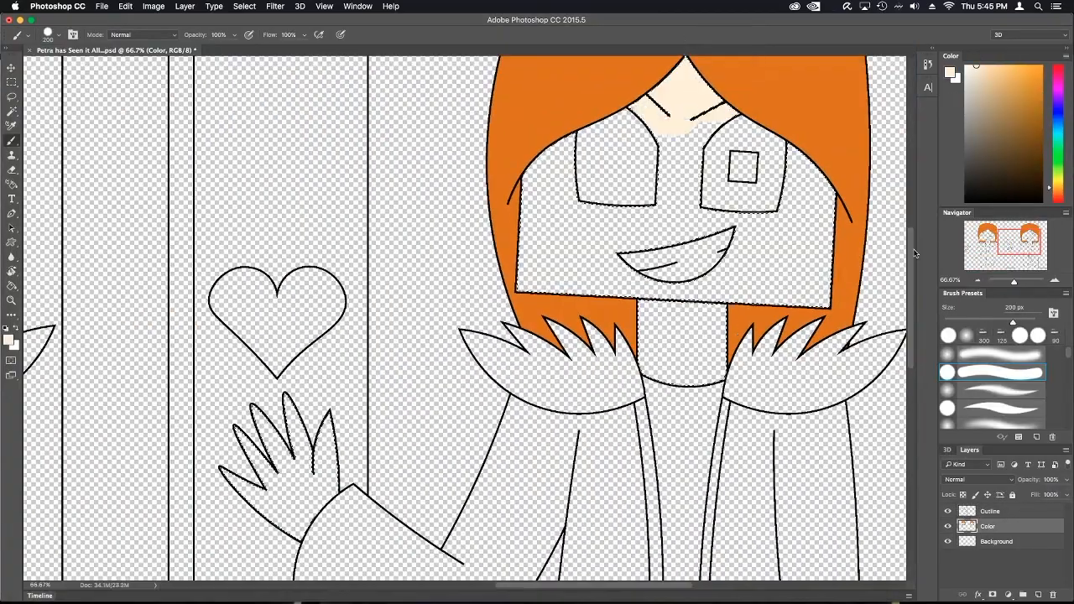
- Fill both characters with flat colours: orange hair, skin, blue jackets, blue heart, dark stripes
left_click(11, 114)
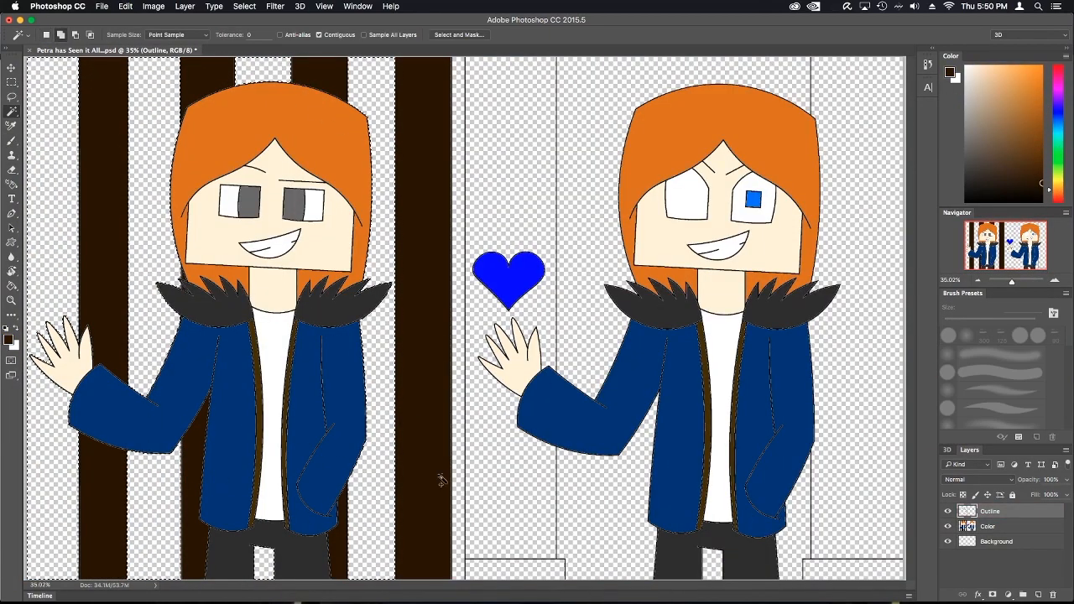
- Paint the snowy blue and yellow room backgrounds, soft shading, and blue heart and eye glows
left_click(988, 526)
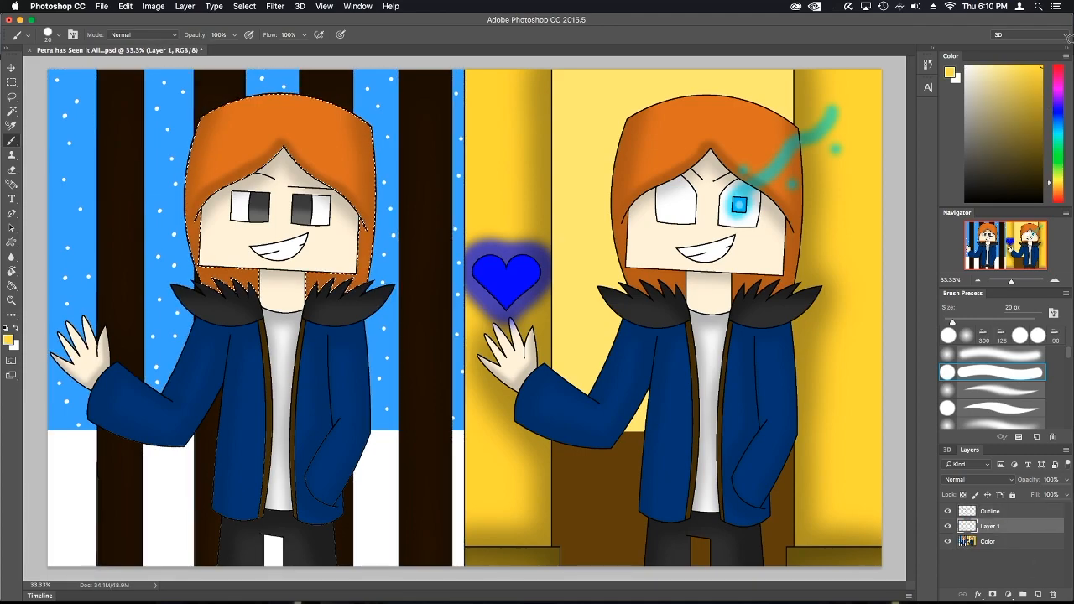
- Brush a dark tint over the selected left character on Layer 1 at 9% opacity
left_click(12, 81)
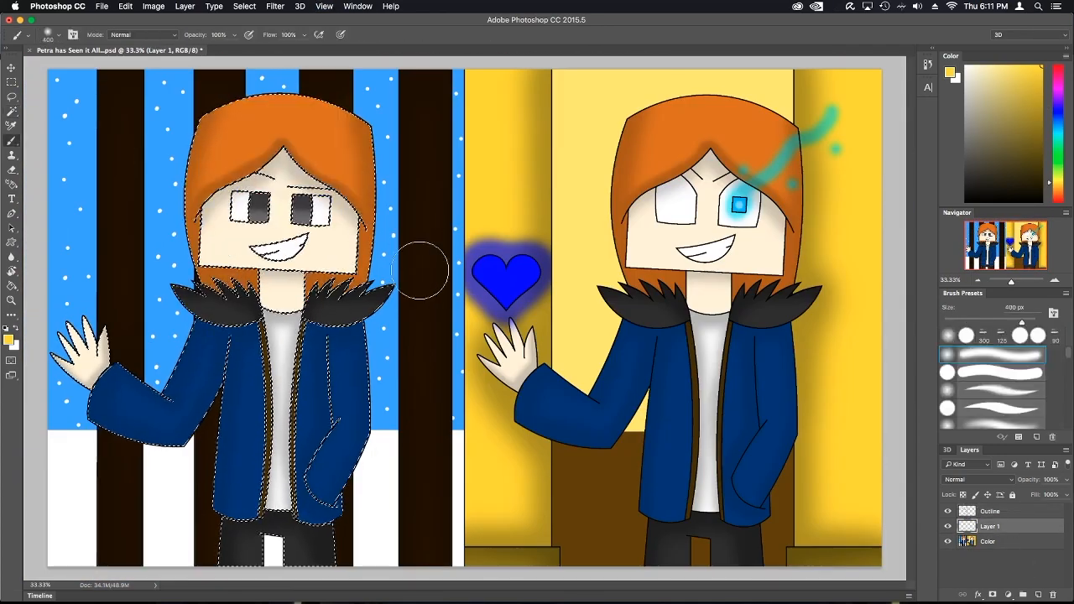
left_click(1048, 479)
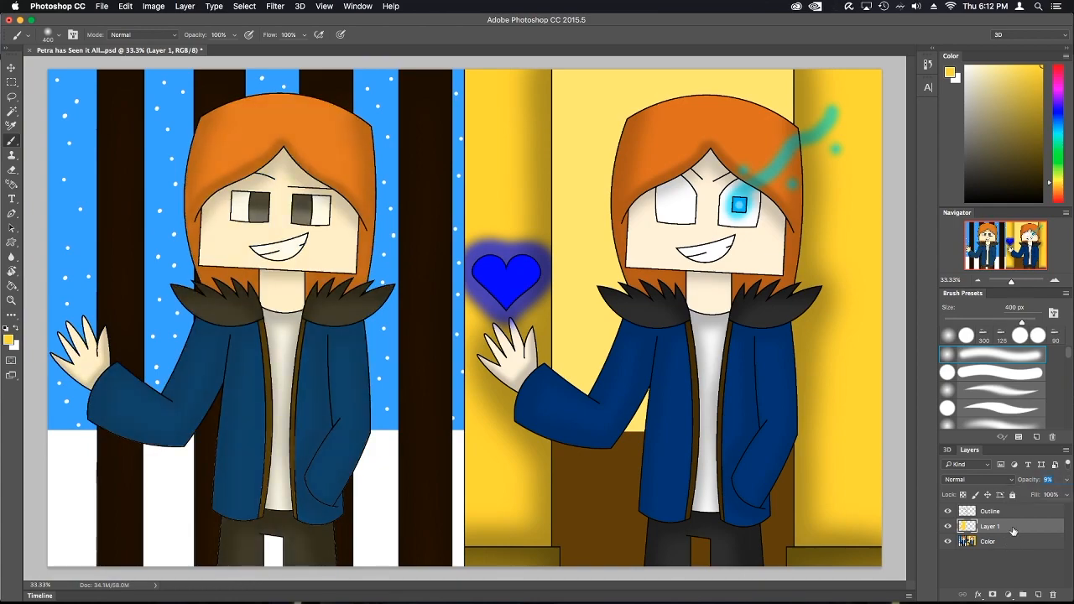